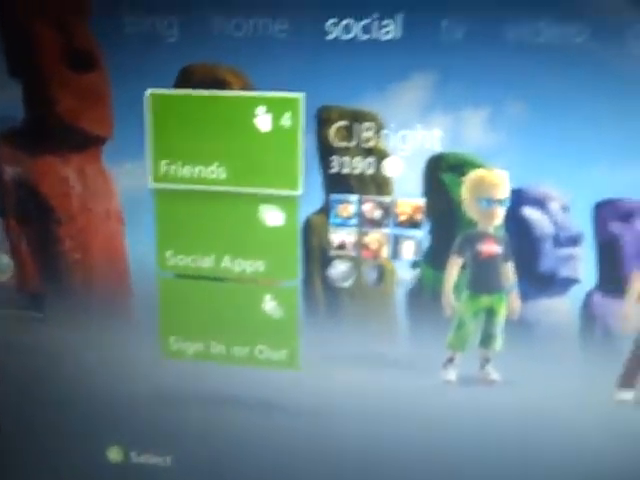
Step: Switch from the social tab to the tv hub showing Live TV and Video on Demand
click(410, 84)
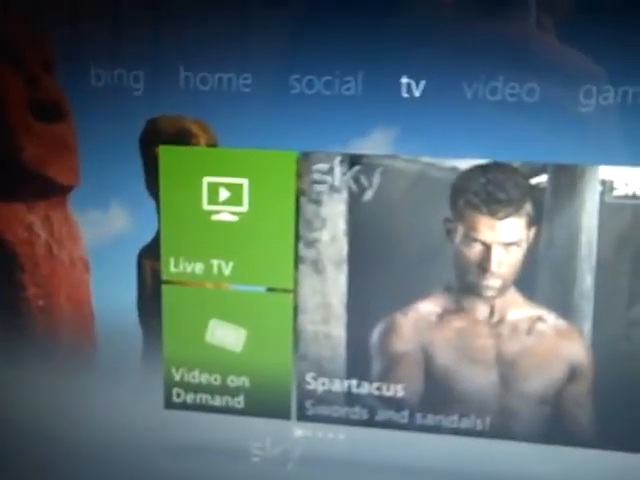